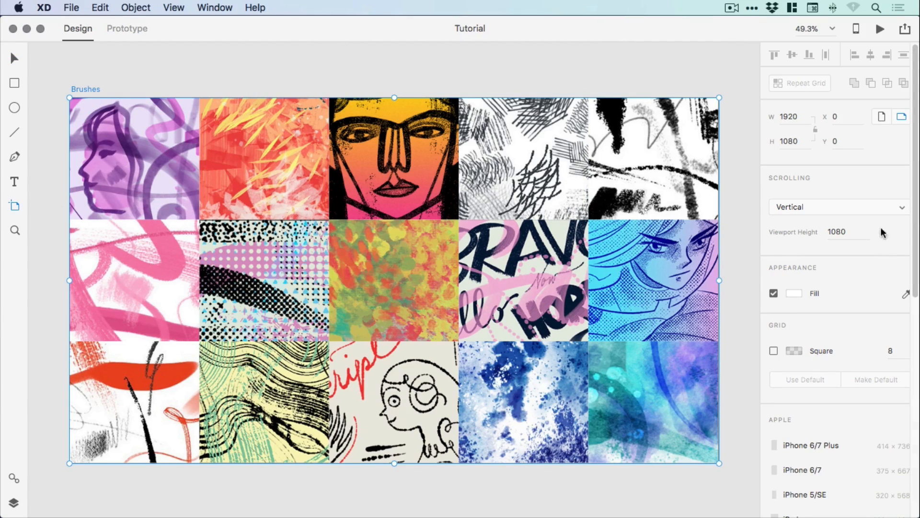
Step: Add a Web 1920 (1920×1080) artboard from the Artboard presets beside Brushes
{"action": "scroll", "scroll_direction": "down", "scroll_amount": 3}
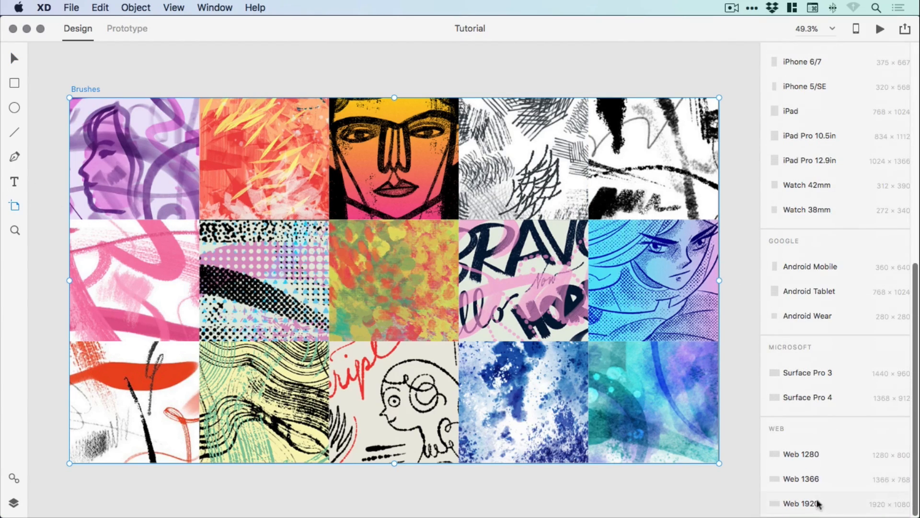
{"action": "left_click", "coordinate": [799, 503]}
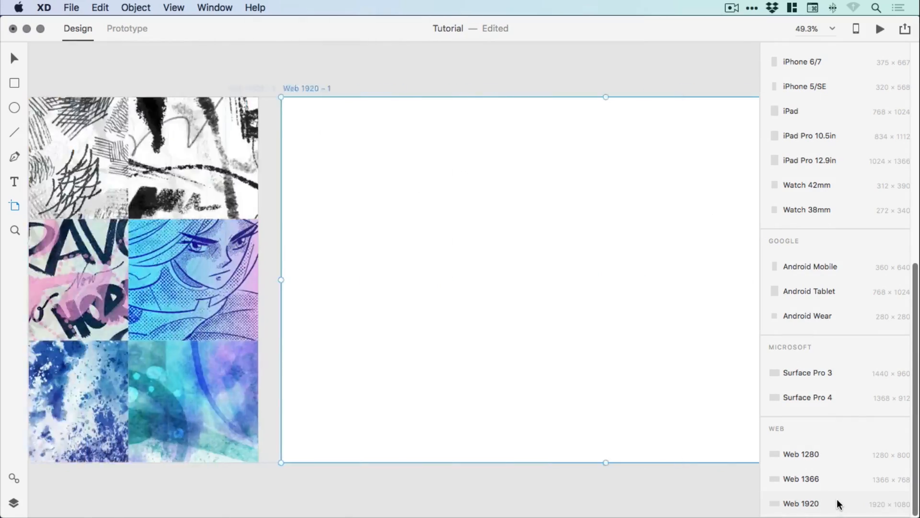
{"action": "left_click", "coordinate": [800, 503]}
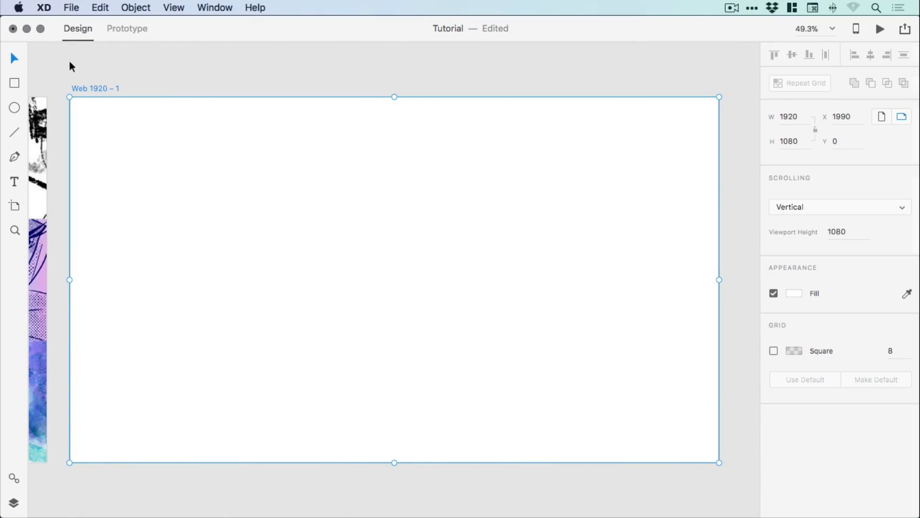
{"action": "left_click", "coordinate": [14, 83]}
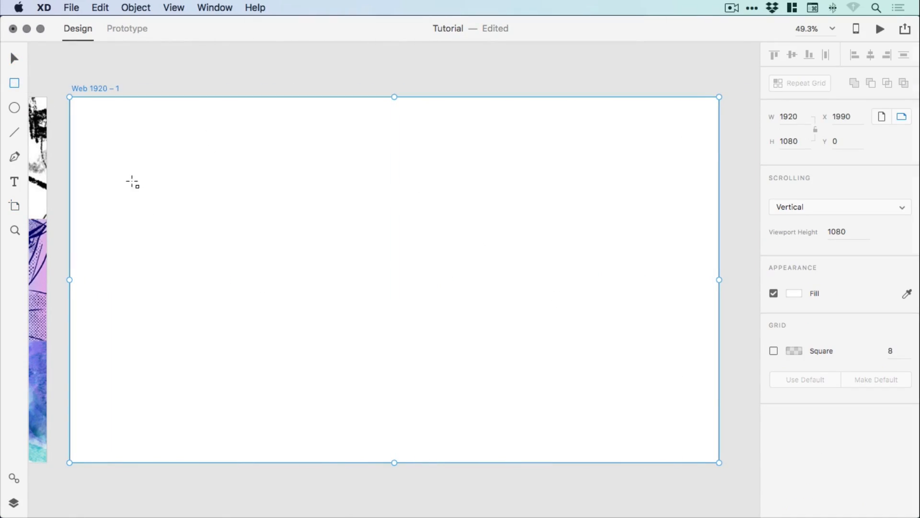
{"action": "mouse_move", "coordinate": [356, 205]}
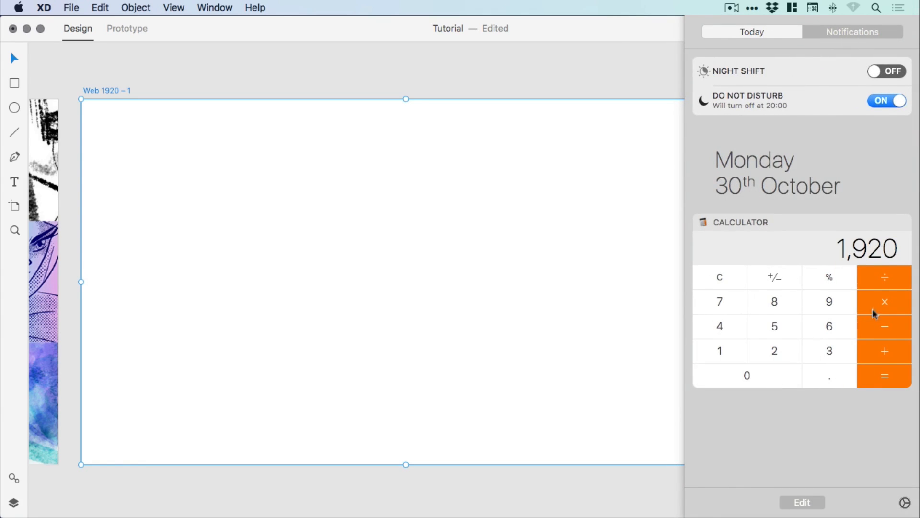
{"action": "left_click", "coordinate": [884, 376]}
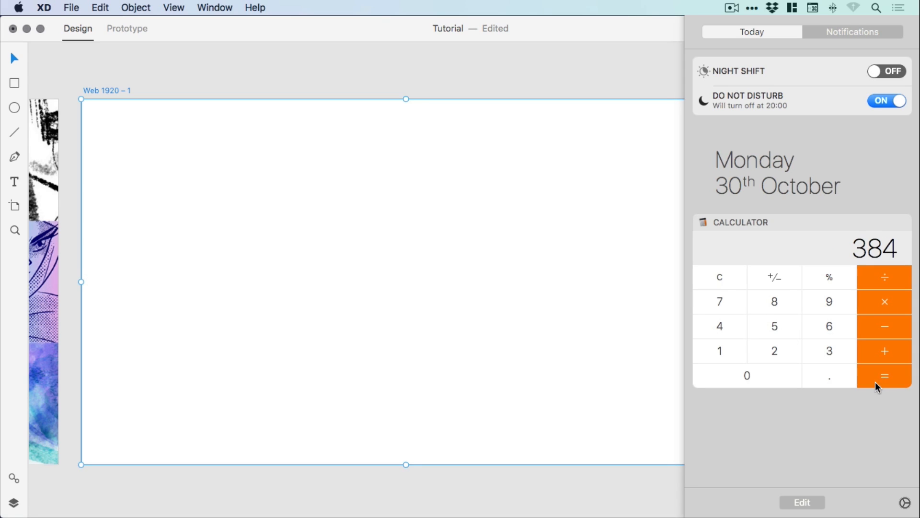
{"action": "mouse_move", "coordinate": [437, 105]}
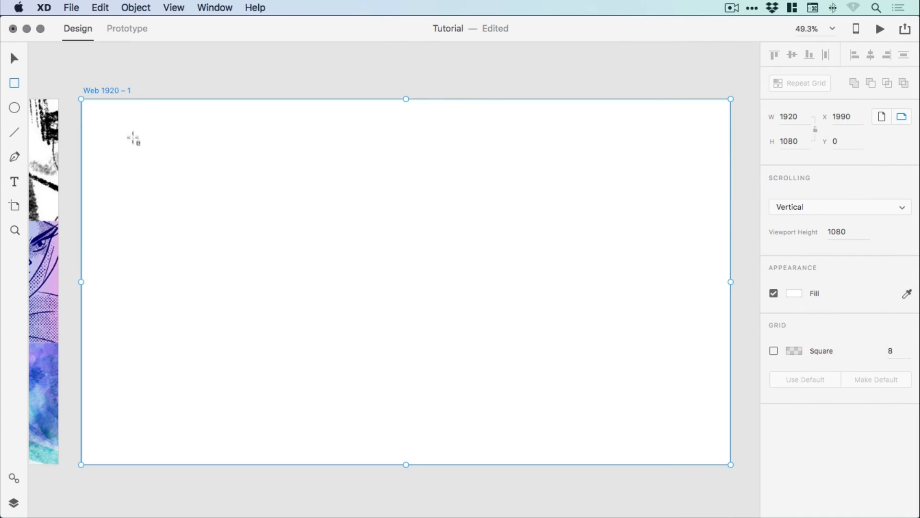
Step: Draw a 384-wide rectangle near the top-left with #D8D8D8 fill and no border
{"action": "left_click_drag", "start_coordinate": [109, 134], "coordinate": [223, 205]}
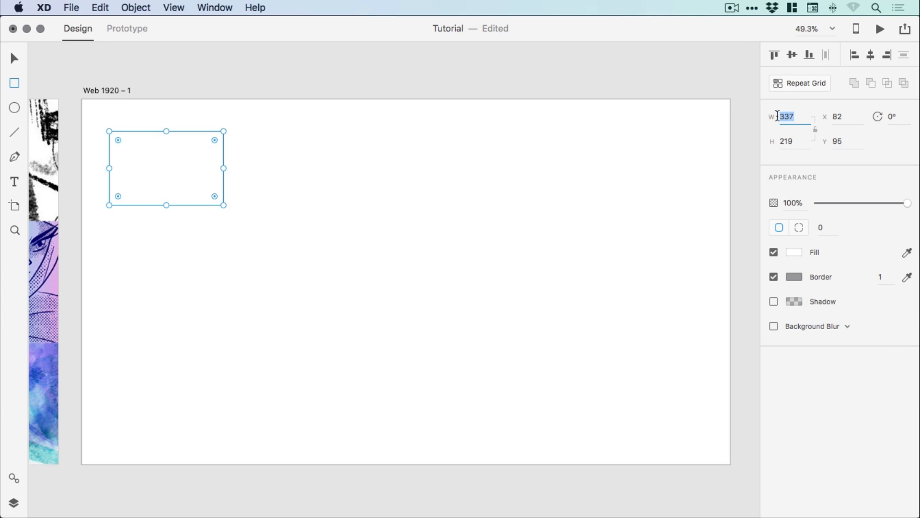
{"action": "type", "text": "384"}
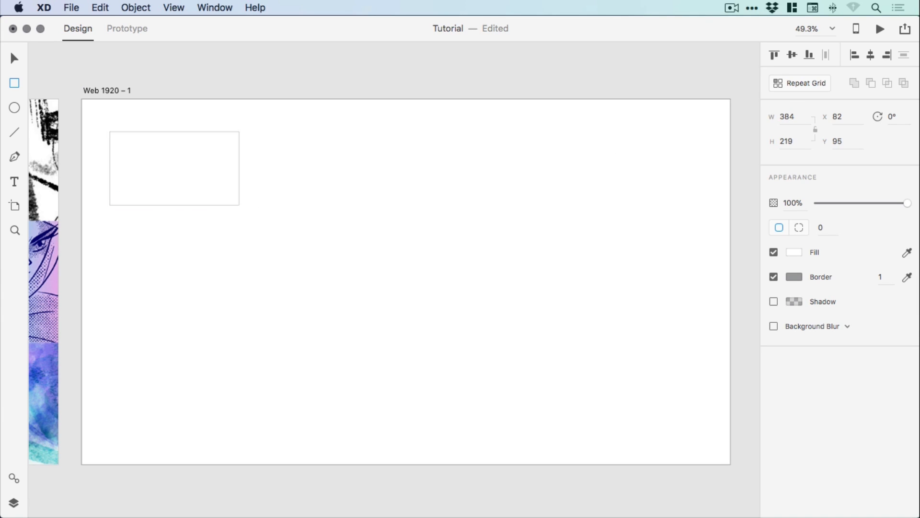
{"action": "left_click", "coordinate": [794, 251]}
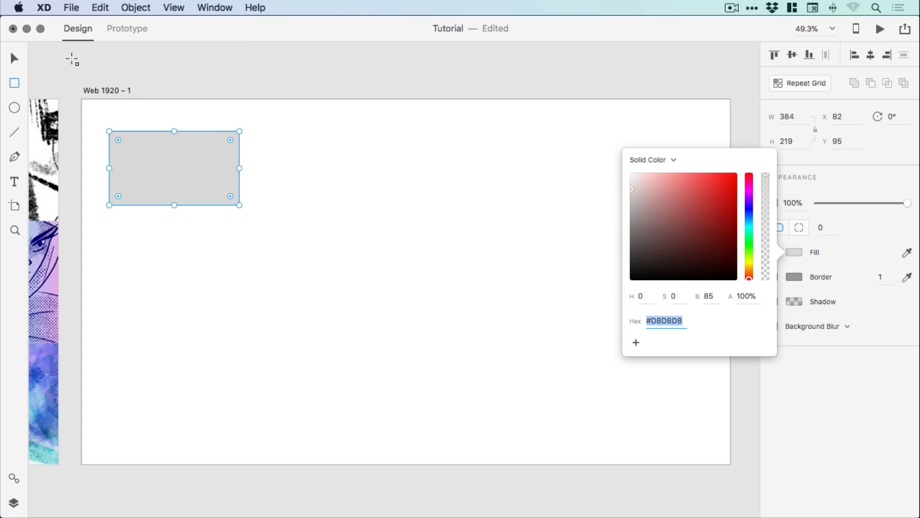
{"action": "left_click", "coordinate": [371, 170]}
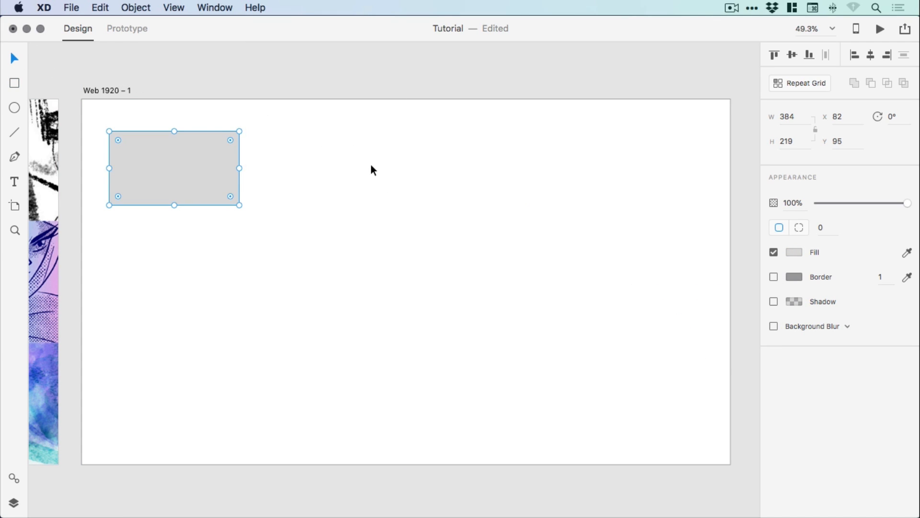
{"action": "mouse_move", "coordinate": [314, 273]}
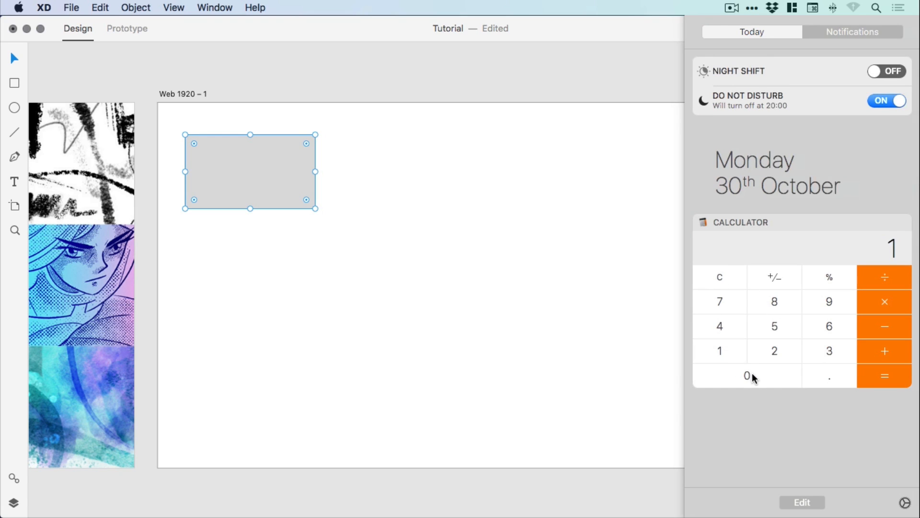
Step: Set the rectangle's height to 360 (1080 divided by three rows)
{"action": "left_click", "coordinate": [884, 276]}
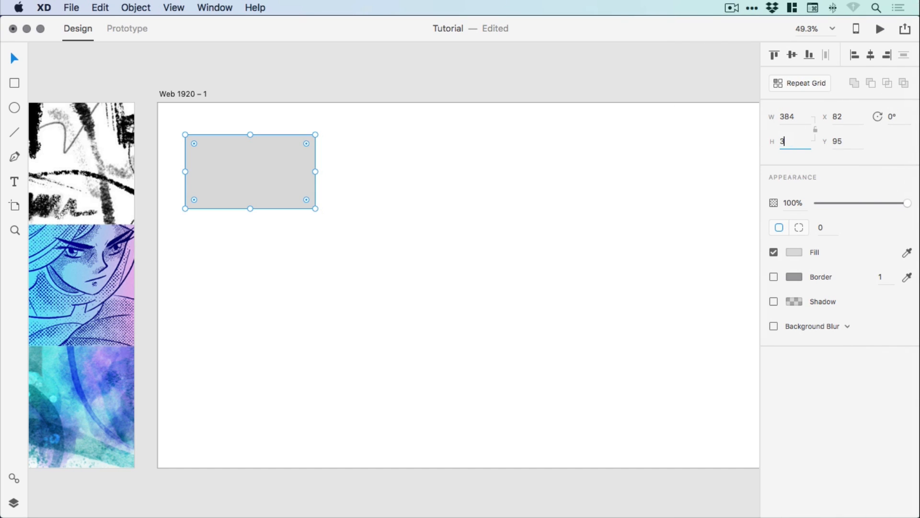
{"action": "type", "text": "360"}
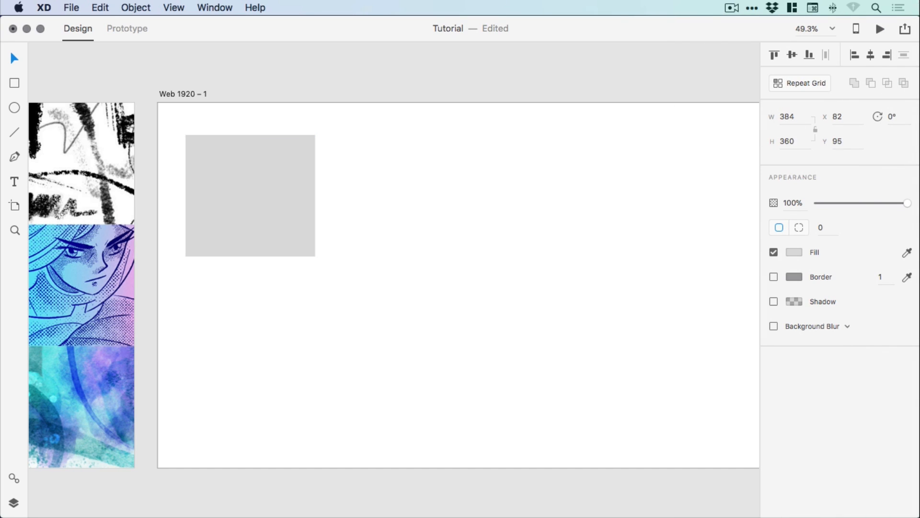
{"action": "left_click", "coordinate": [249, 195]}
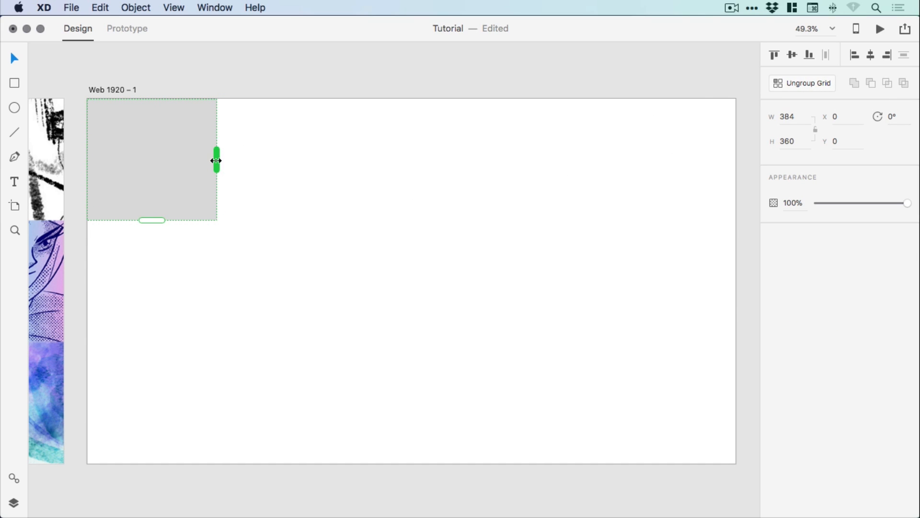
Step: Repeat the square into five columns and three rows, stretched to fill 1920×1080
{"action": "left_click_drag", "start_coordinate": [216, 162], "coordinate": [727, 166]}
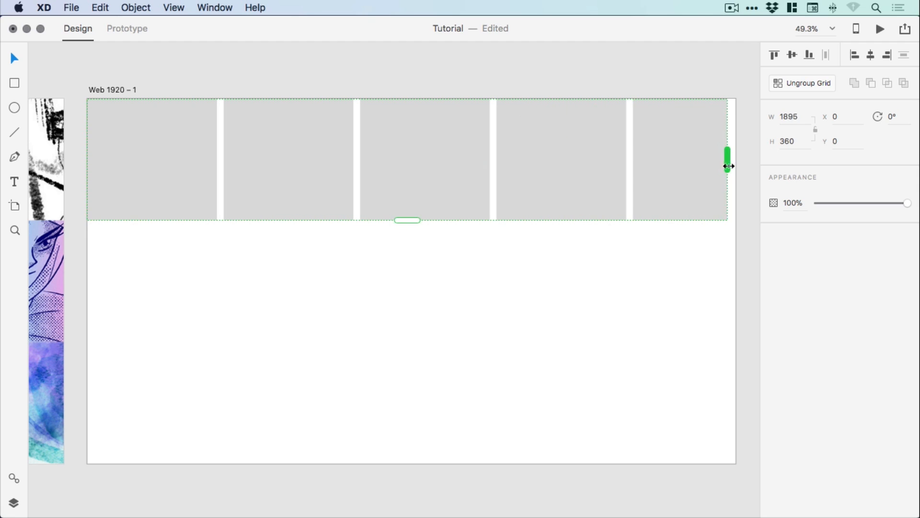
{"action": "left_click_drag", "start_coordinate": [728, 165], "coordinate": [730, 160]}
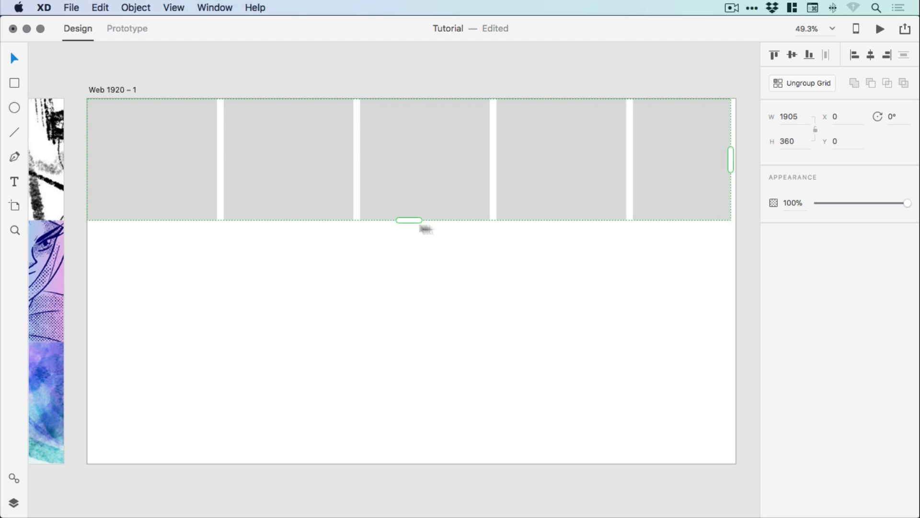
{"action": "left_click_drag", "start_coordinate": [409, 220], "coordinate": [409, 462]}
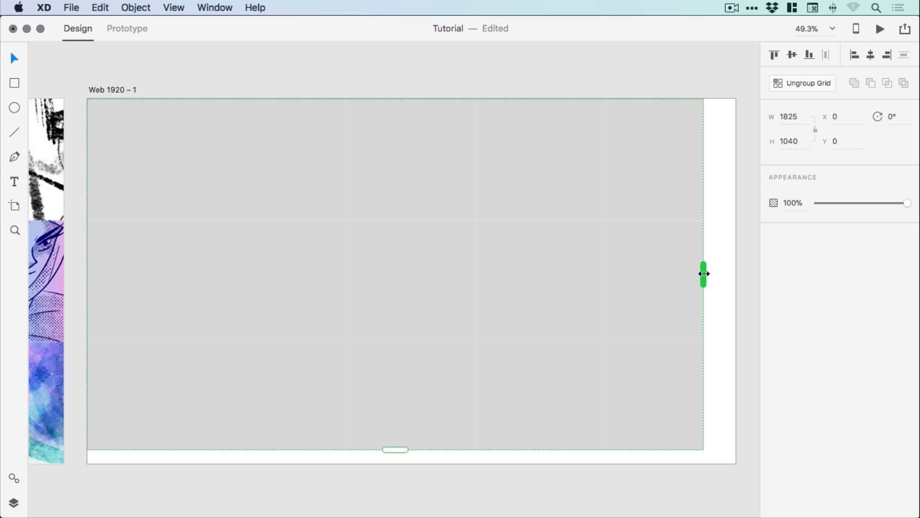
{"action": "left_click_drag", "start_coordinate": [703, 274], "coordinate": [734, 272]}
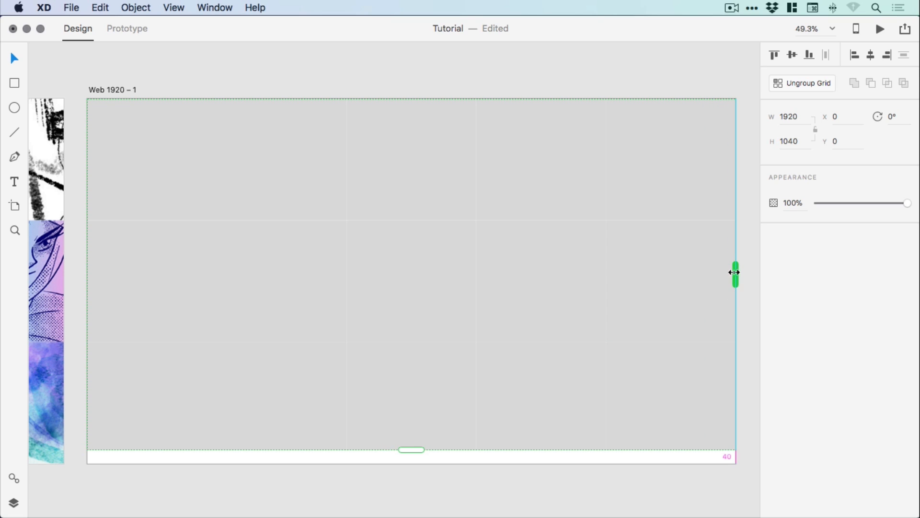
{"action": "left_click_drag", "start_coordinate": [412, 449], "coordinate": [413, 463]}
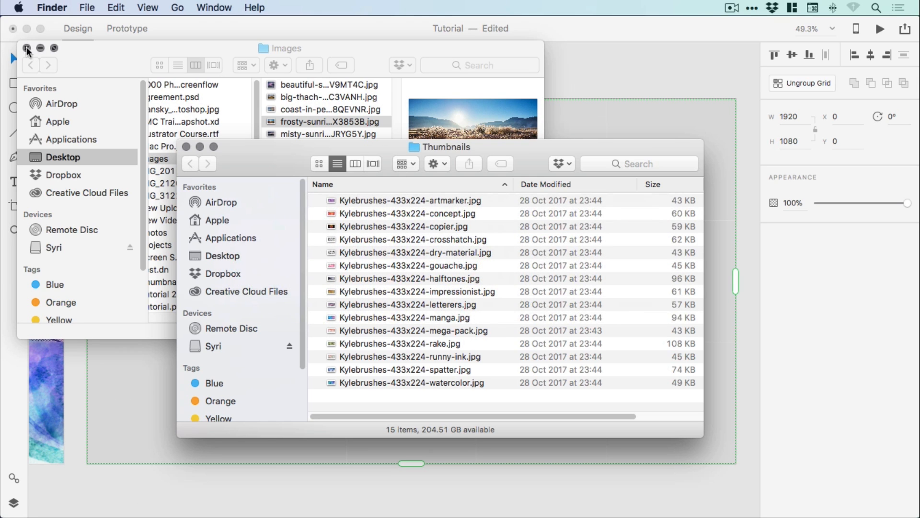
Step: Close the extra Images window and select all brush thumbnails in Finder
{"action": "left_click", "coordinate": [26, 48]}
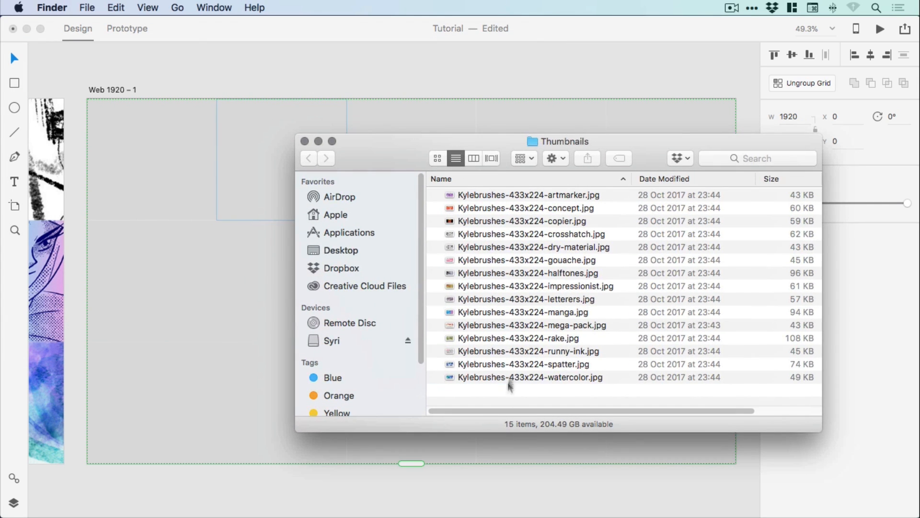
{"action": "key", "text": "cmd+a"}
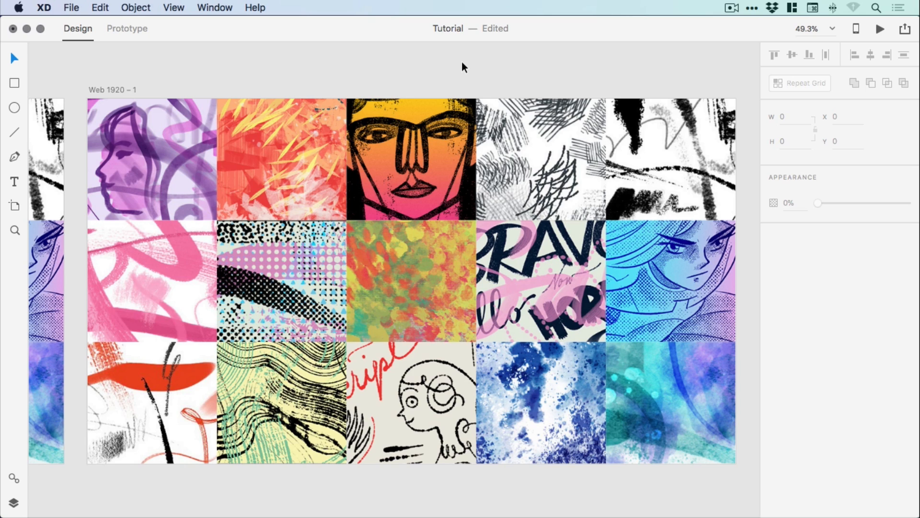
{"action": "mouse_move", "coordinate": [461, 66]}
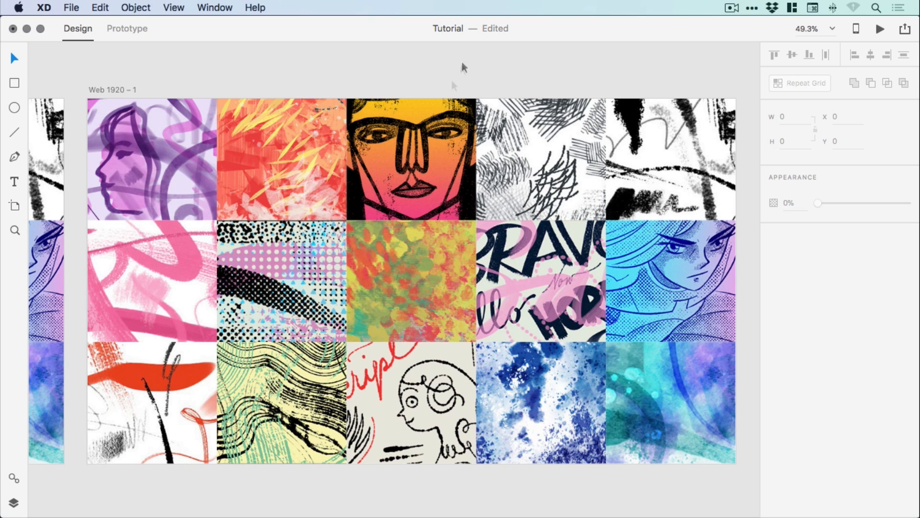
{"action": "left_click", "coordinate": [150, 159]}
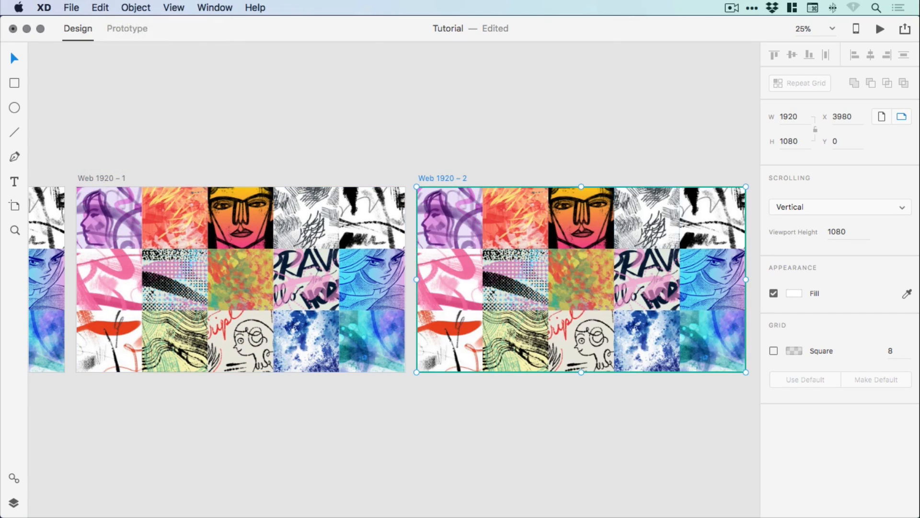
{"action": "mouse_move", "coordinate": [881, 116]}
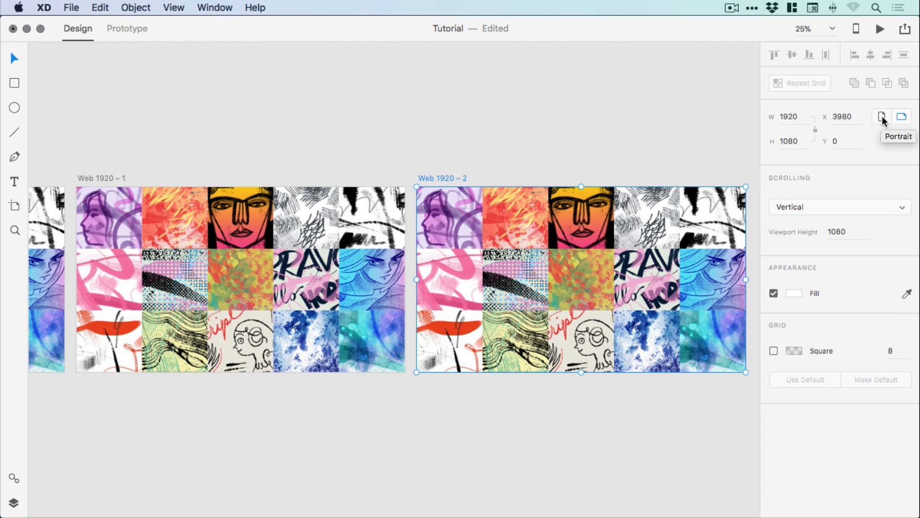
Step: Switch Web 1920 – 2 to portrait and adjust the grid's column gap
{"action": "left_click", "coordinate": [902, 116]}
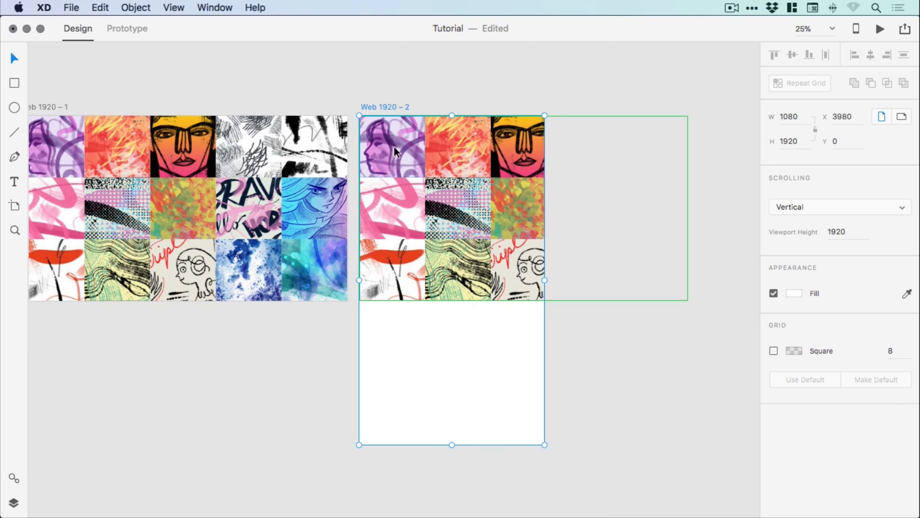
{"action": "mouse_move", "coordinate": [396, 147]}
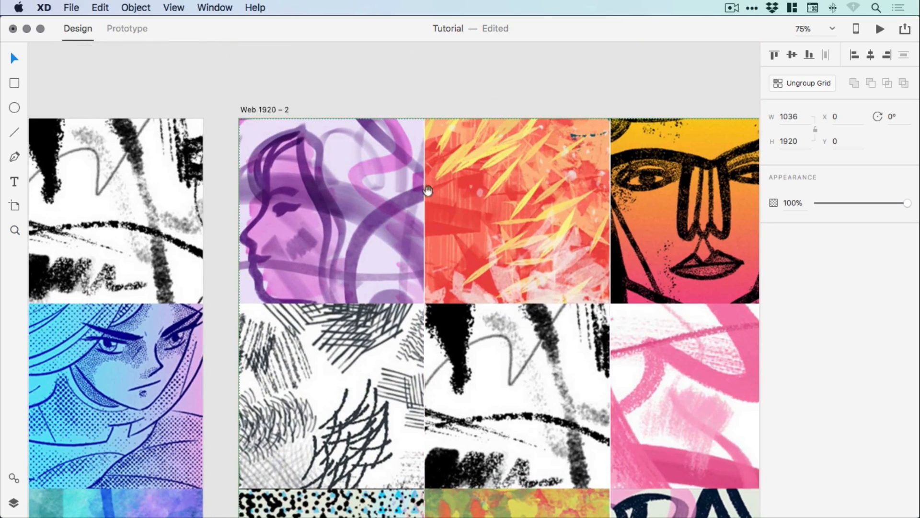
{"action": "left_click_drag", "start_coordinate": [424, 191], "coordinate": [424, 191]}
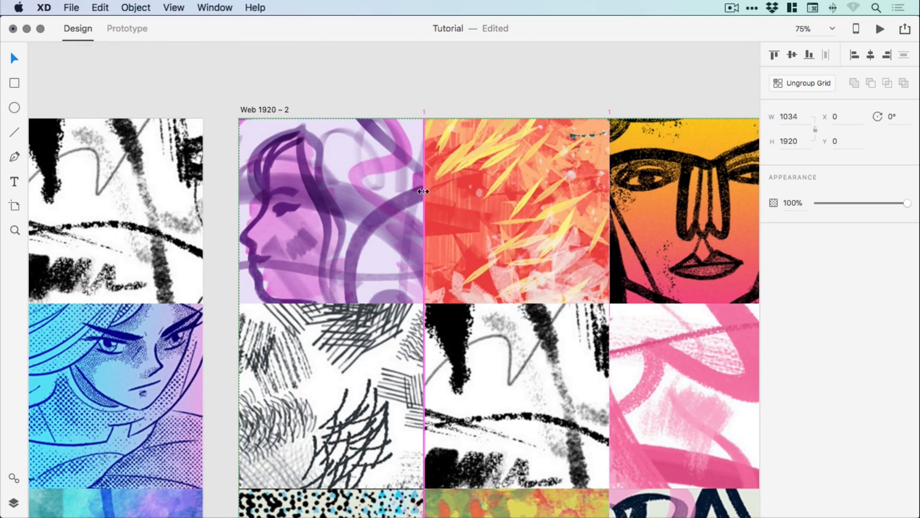